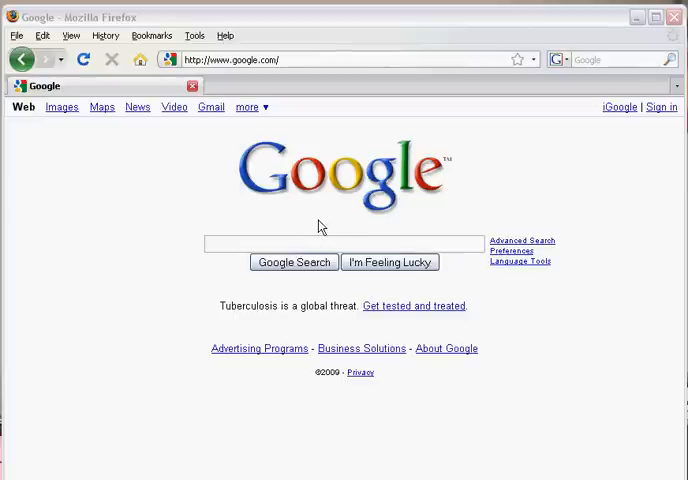
{"action": "mouse_move", "coordinate": [336, 204]}
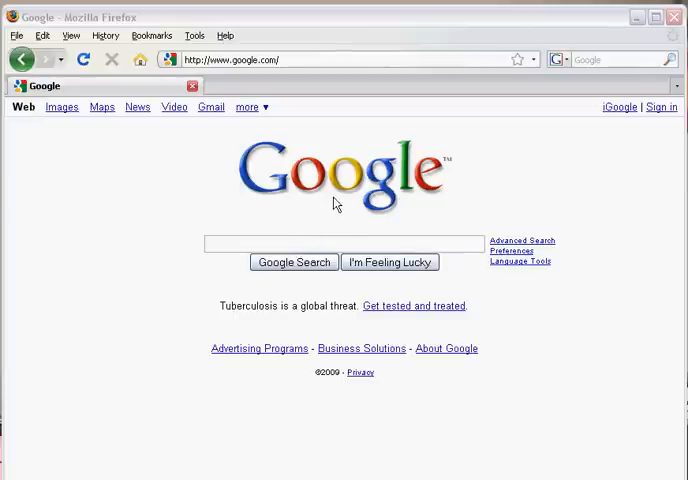
{"action": "mouse_move", "coordinate": [304, 208]}
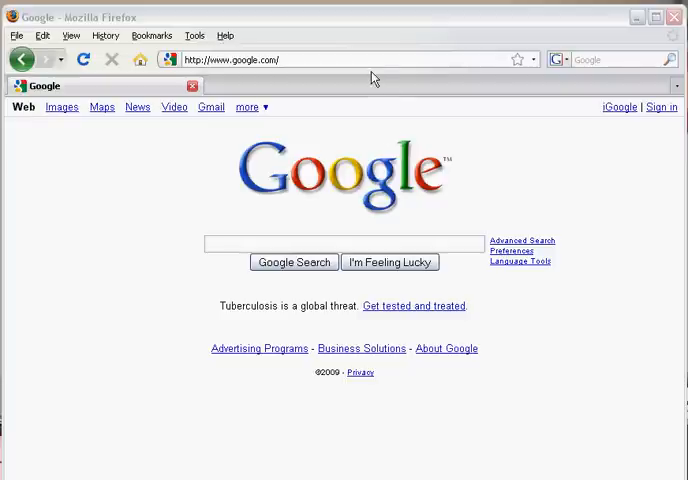
{"action": "mouse_move", "coordinate": [528, 172]}
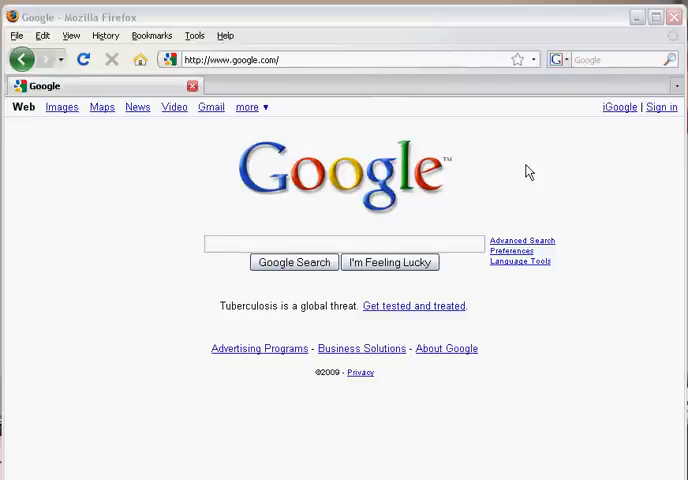
{"action": "mouse_move", "coordinate": [336, 104]}
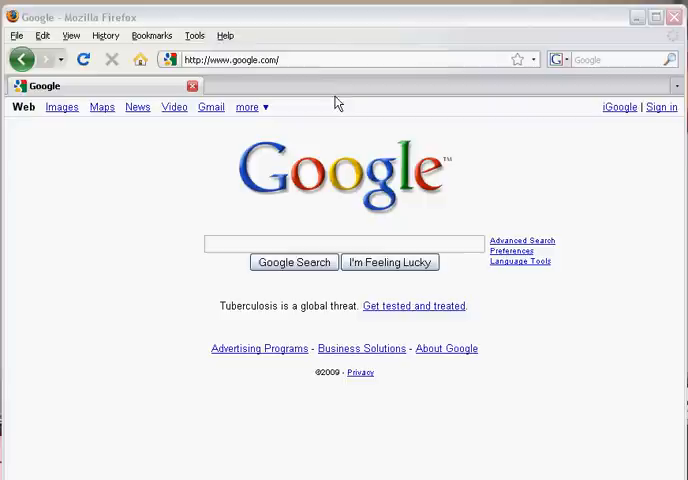
{"action": "left_click", "coordinate": [310, 58]}
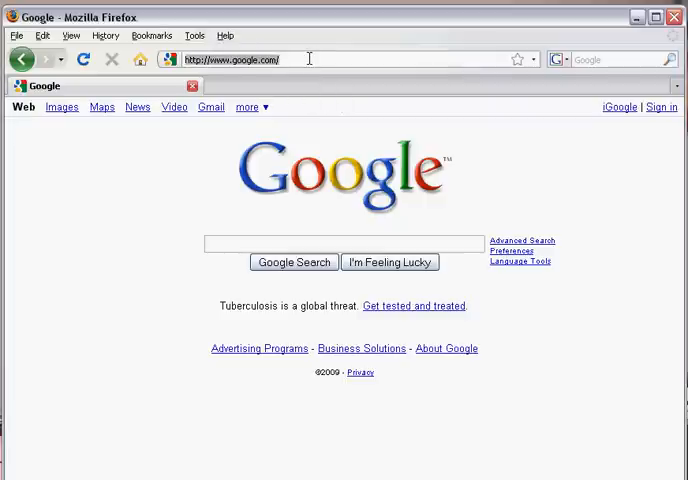
{"action": "type", "text": "192.168.1.1"}
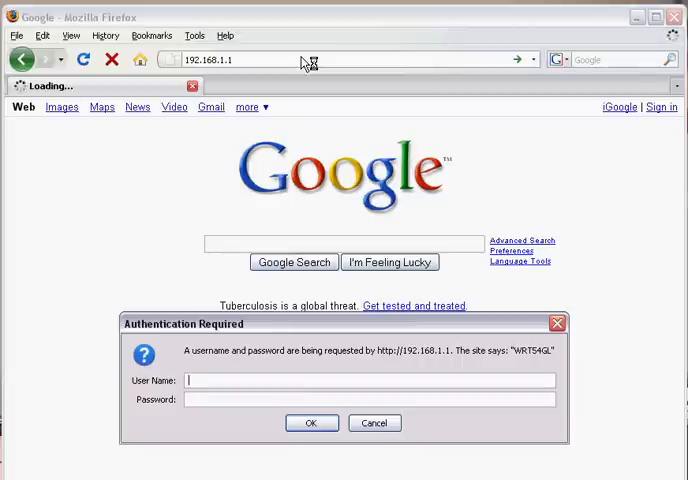
{"action": "type", "text": "admin"}
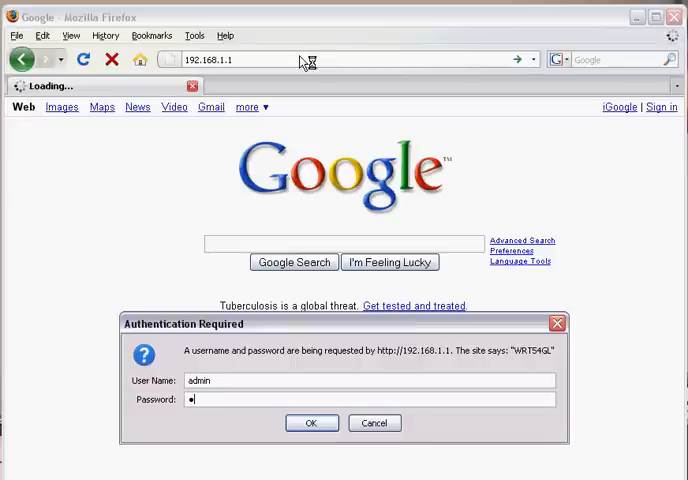
{"action": "type", "text": "password"}
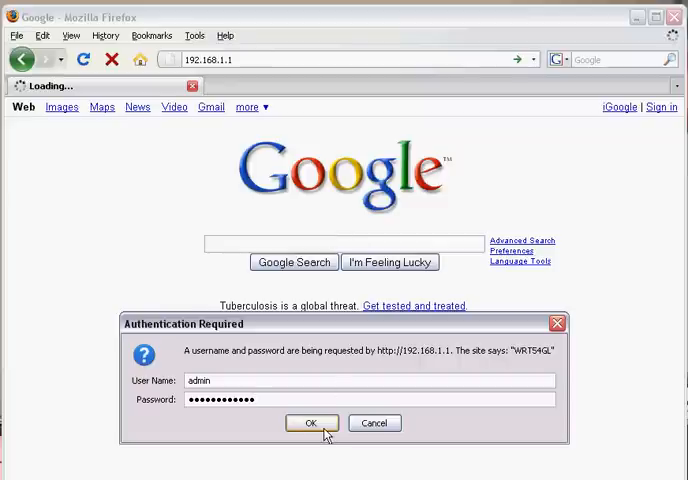
{"action": "left_click", "coordinate": [310, 424]}
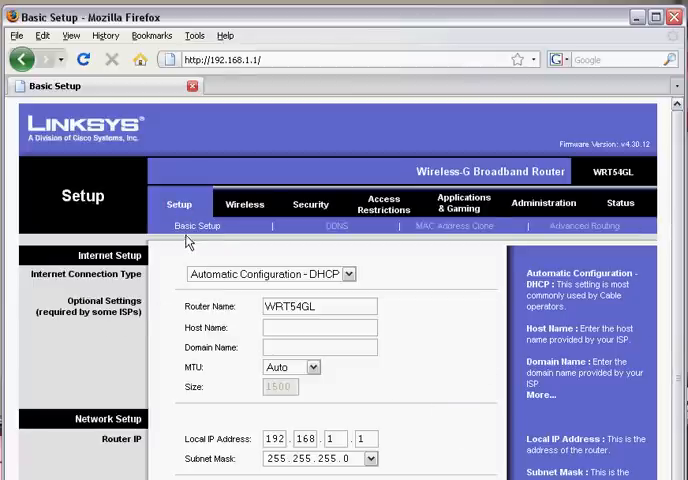
- Scroll down the Basic Setup page showing DHCP configuration and router name WRT54GL
{"action": "scroll", "scroll_direction": "down", "scroll_amount": 3}
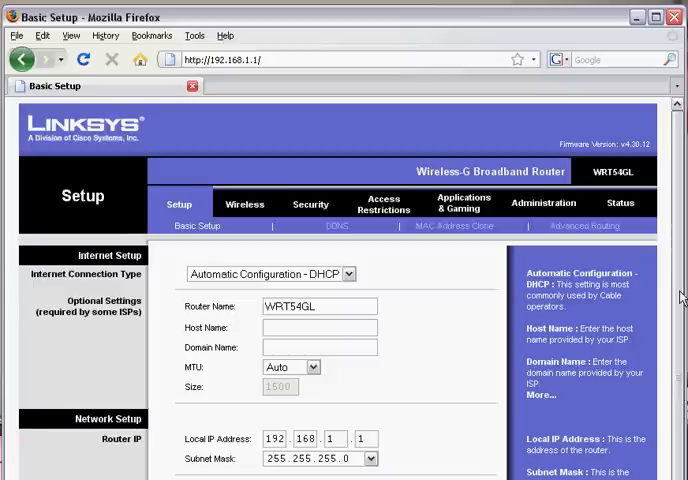
{"action": "mouse_move", "coordinate": [290, 228]}
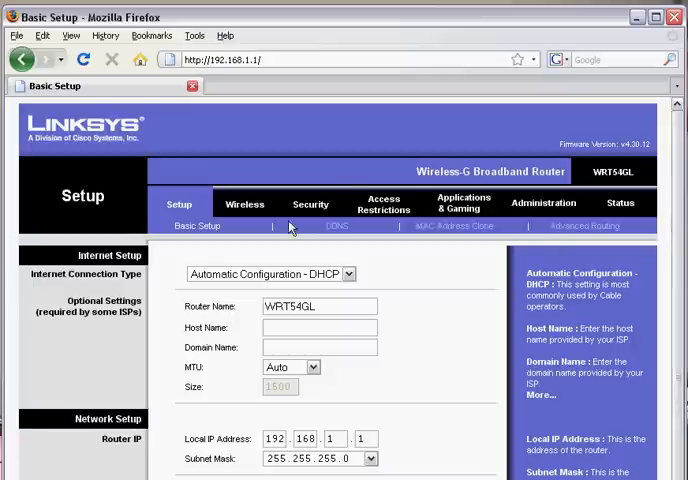
- Show the Basic Wireless Settings with mode G-Only and SSID Arizona Bay on channel 1
{"action": "left_click", "coordinate": [244, 204]}
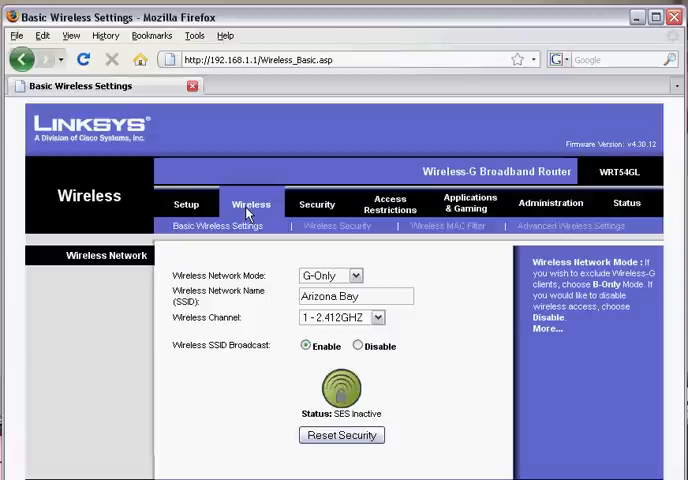
{"action": "mouse_move", "coordinate": [188, 292]}
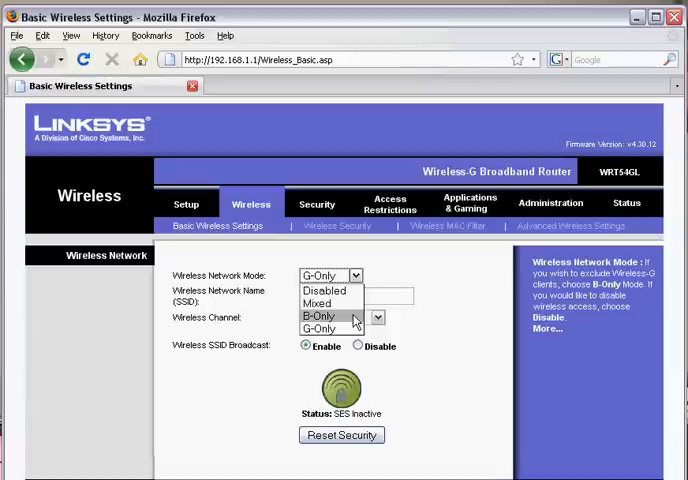
{"action": "mouse_move", "coordinate": [356, 304]}
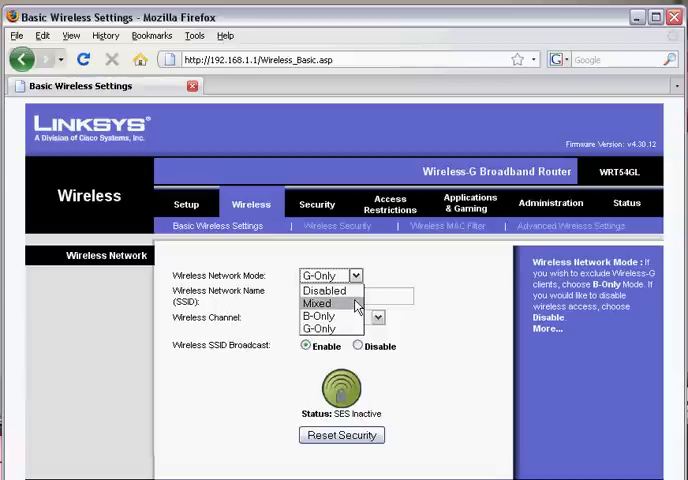
{"action": "mouse_move", "coordinate": [340, 290]}
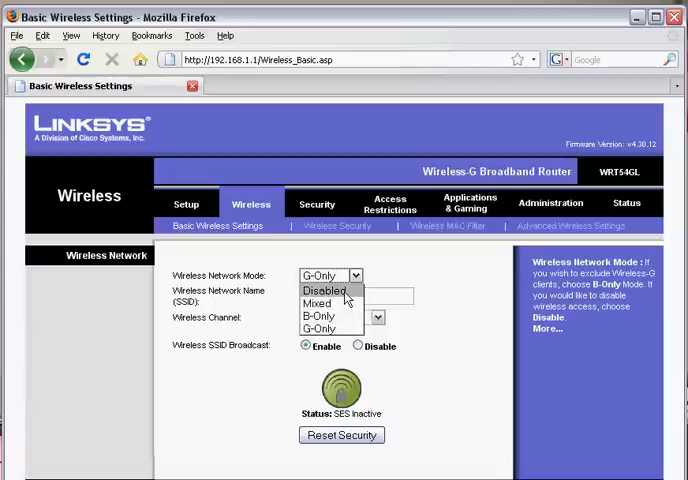
{"action": "mouse_move", "coordinate": [318, 304]}
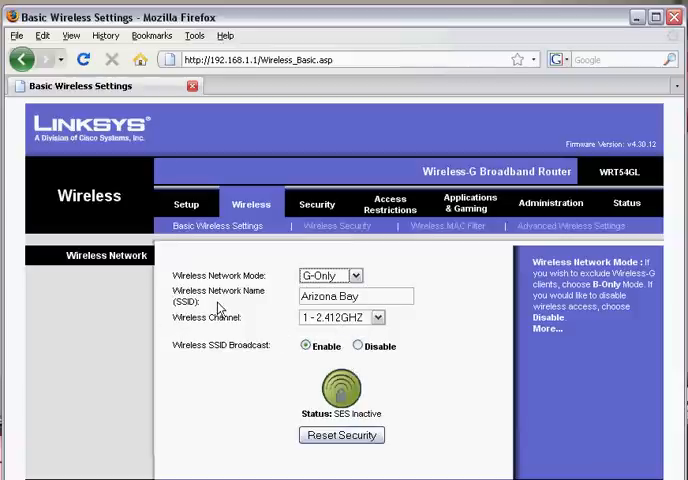
{"action": "mouse_move", "coordinate": [268, 312]}
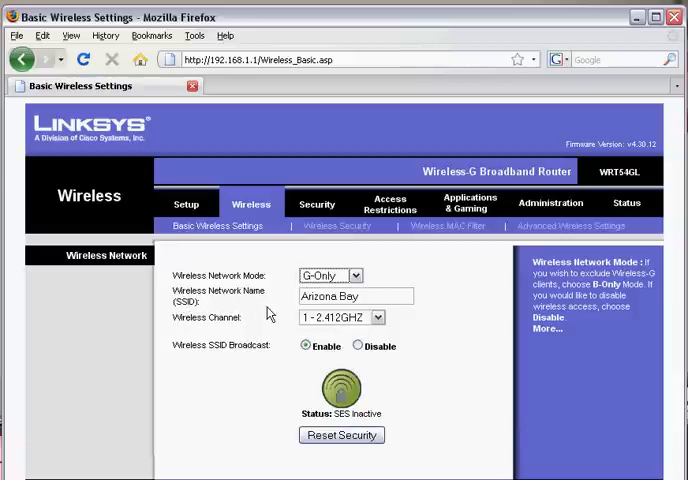
{"action": "mouse_move", "coordinate": [264, 330]}
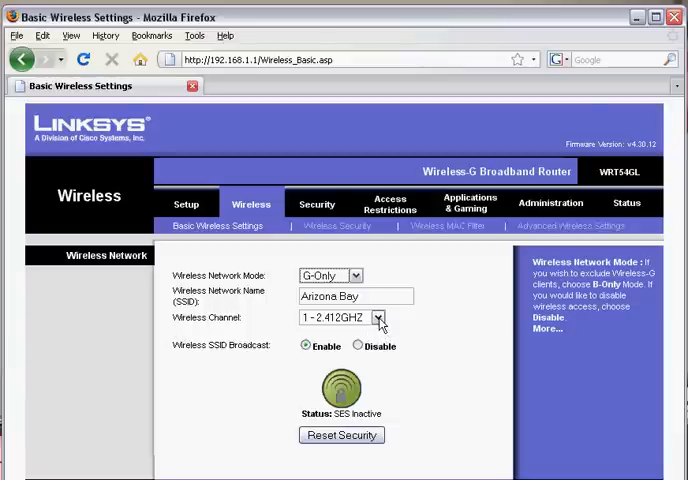
{"action": "left_click", "coordinate": [380, 316]}
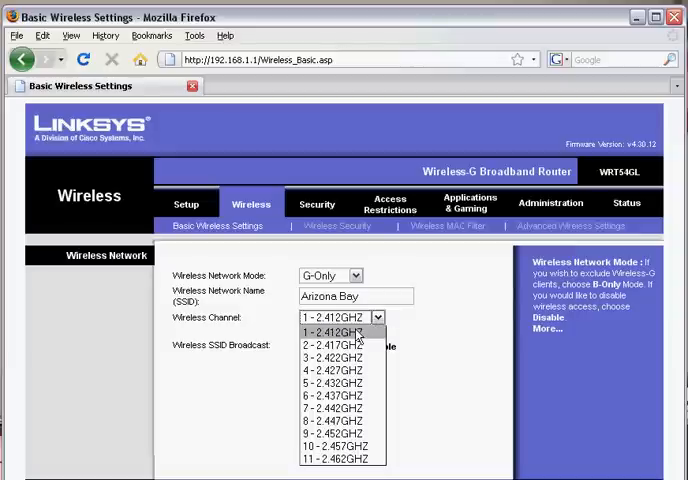
{"action": "left_click", "coordinate": [330, 332]}
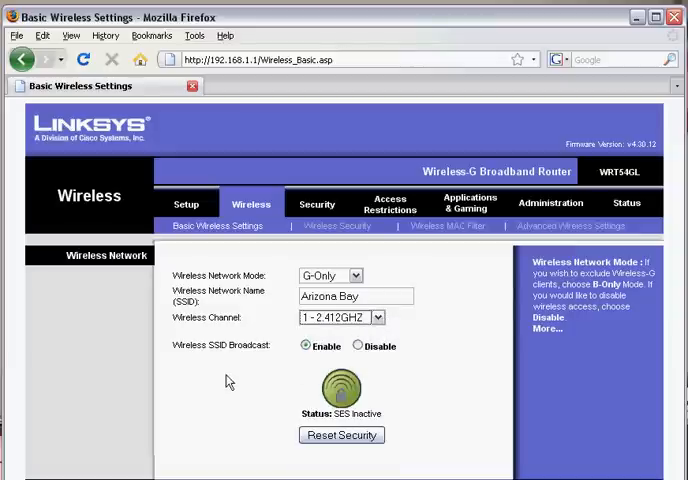
{"action": "mouse_move", "coordinate": [222, 364]}
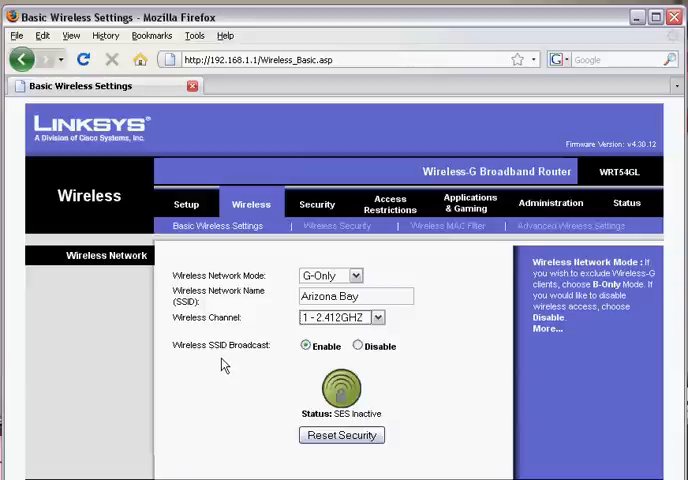
{"action": "mouse_move", "coordinate": [366, 284]}
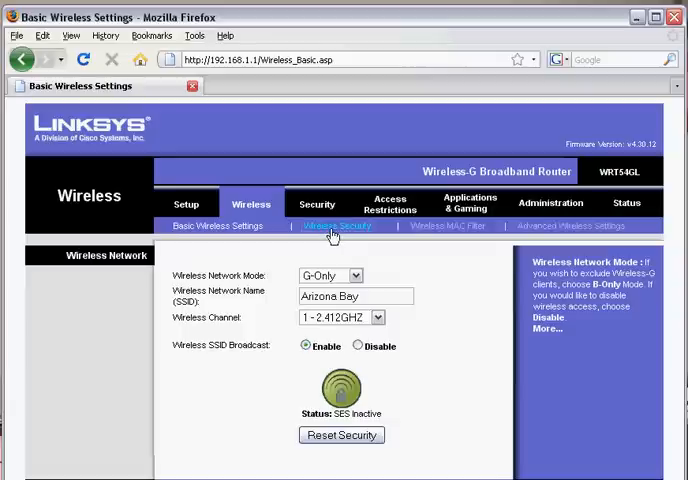
- Set the wireless security mode to WPA2 Personal and choose AES as the WPA algorithm
{"action": "left_click", "coordinate": [336, 224]}
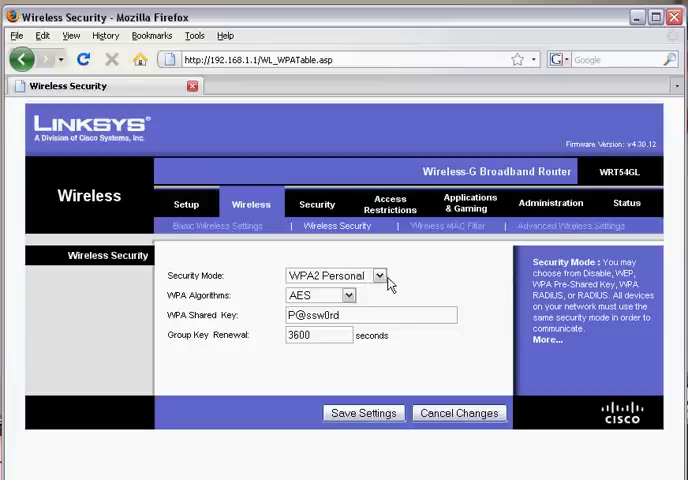
{"action": "left_click", "coordinate": [384, 276]}
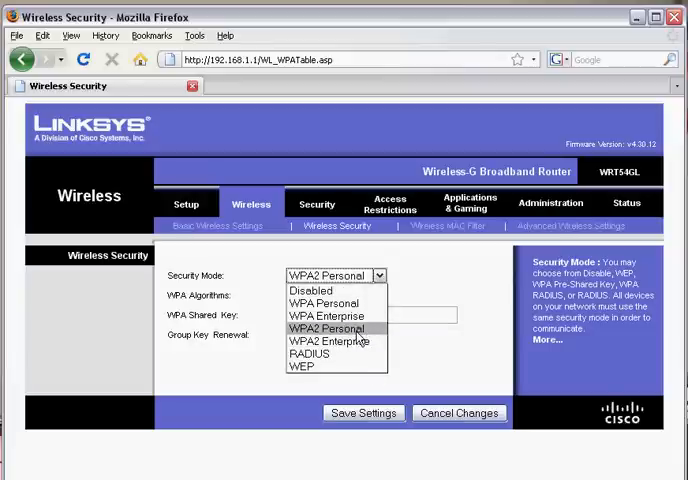
{"action": "left_click", "coordinate": [328, 328]}
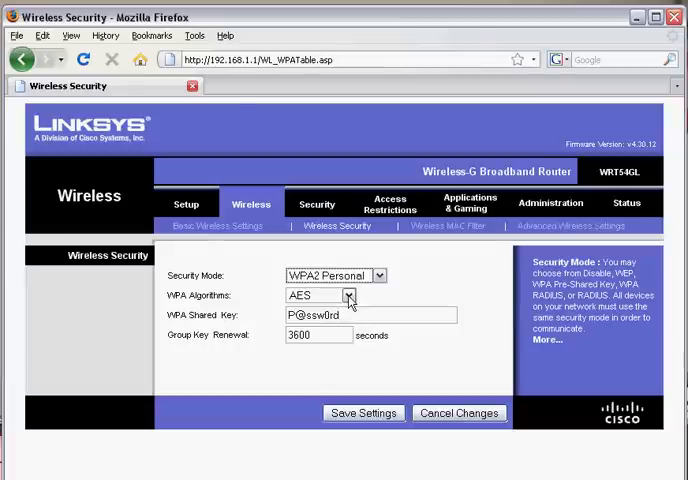
{"action": "left_click", "coordinate": [352, 296]}
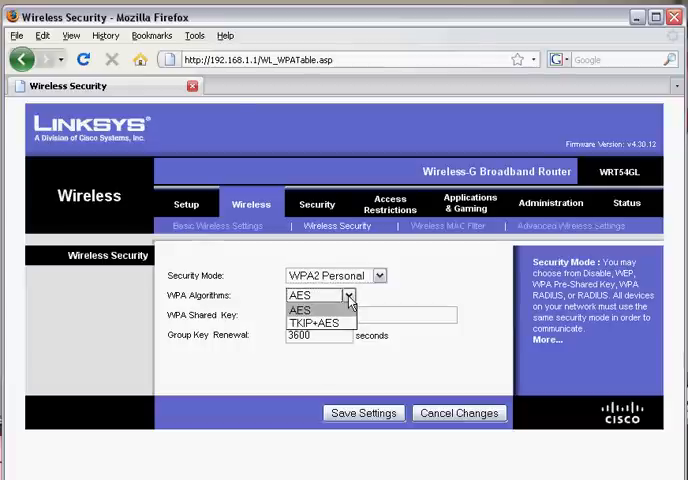
{"action": "mouse_move", "coordinate": [320, 324]}
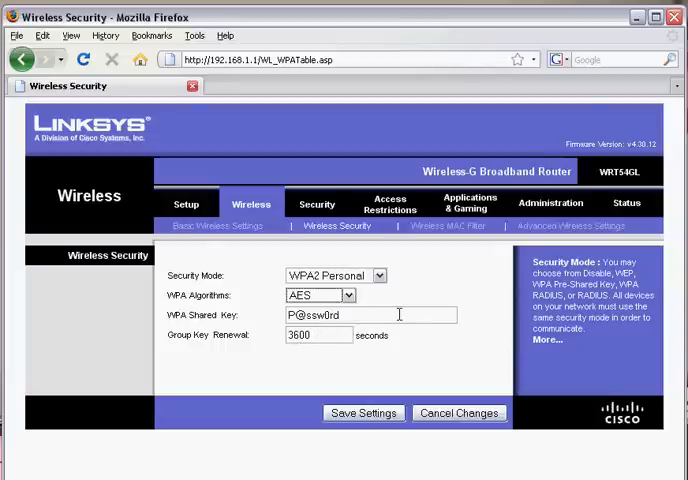
{"action": "mouse_move", "coordinate": [188, 336]}
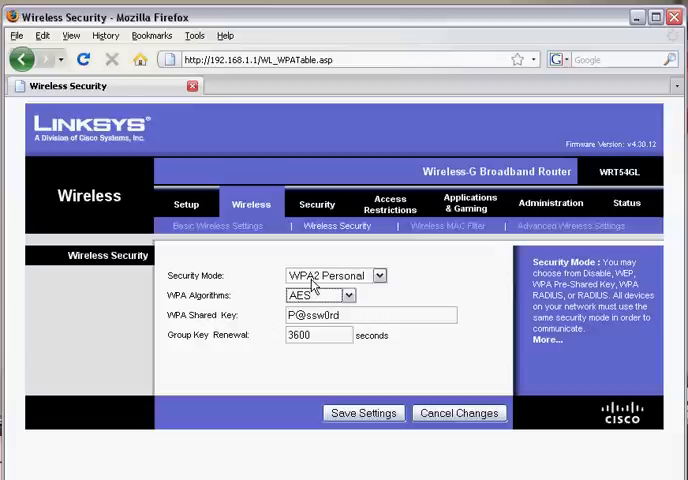
{"action": "mouse_move", "coordinate": [548, 204]}
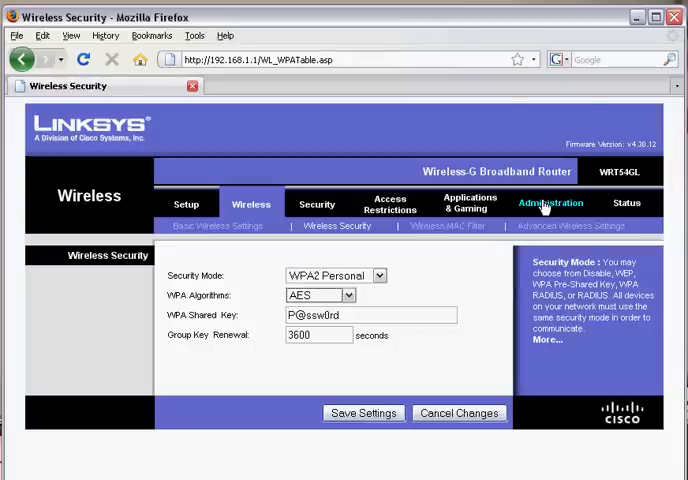
- Show the Administration Management page with the Router Password fields
{"action": "left_click", "coordinate": [548, 204]}
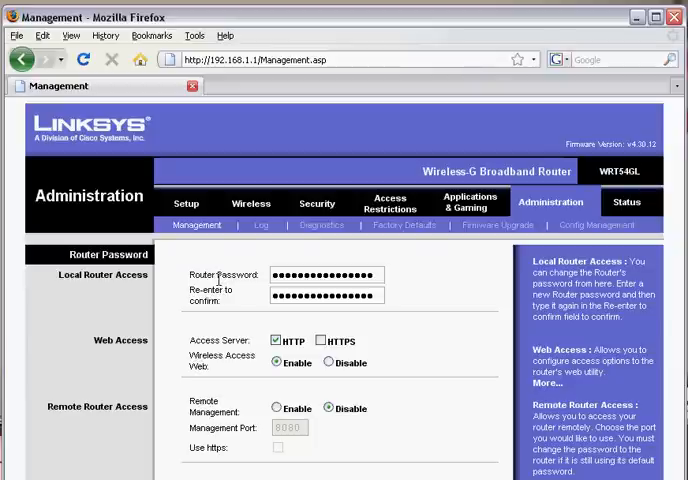
{"action": "mouse_move", "coordinate": [222, 292]}
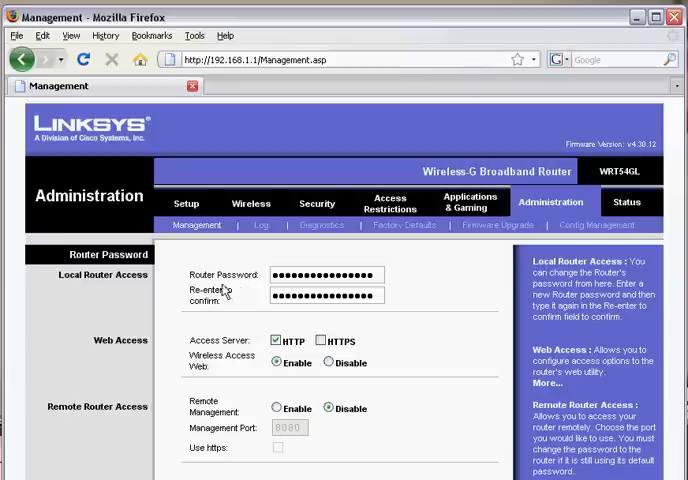